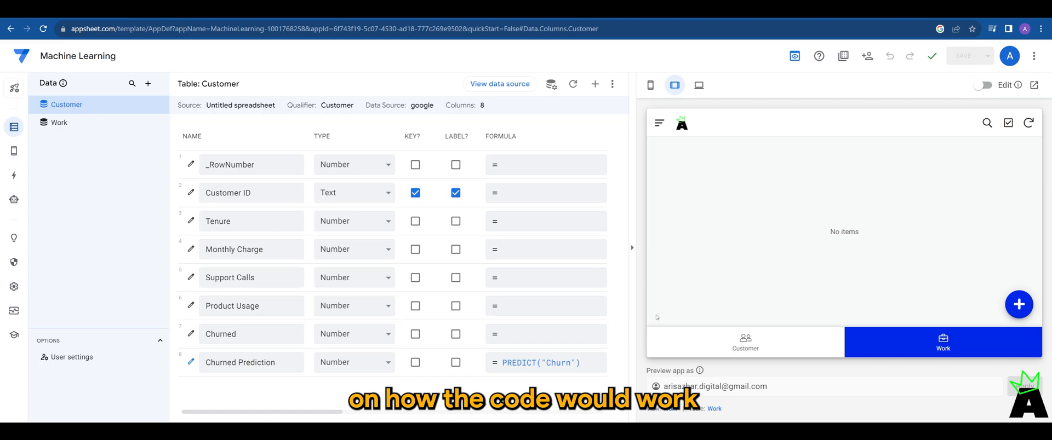
pyautogui.moveTo(864, 327)
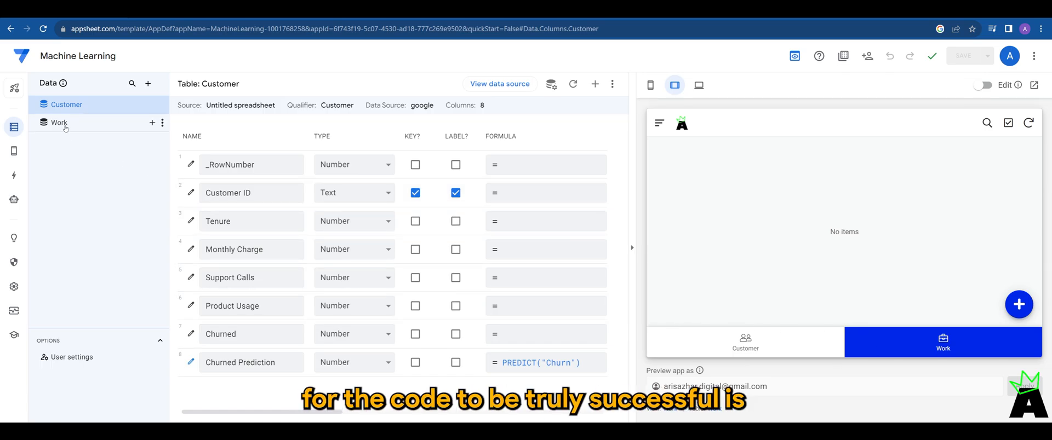
# Step: Show the Work table's columns in the data editor
pyautogui.click(59, 122)
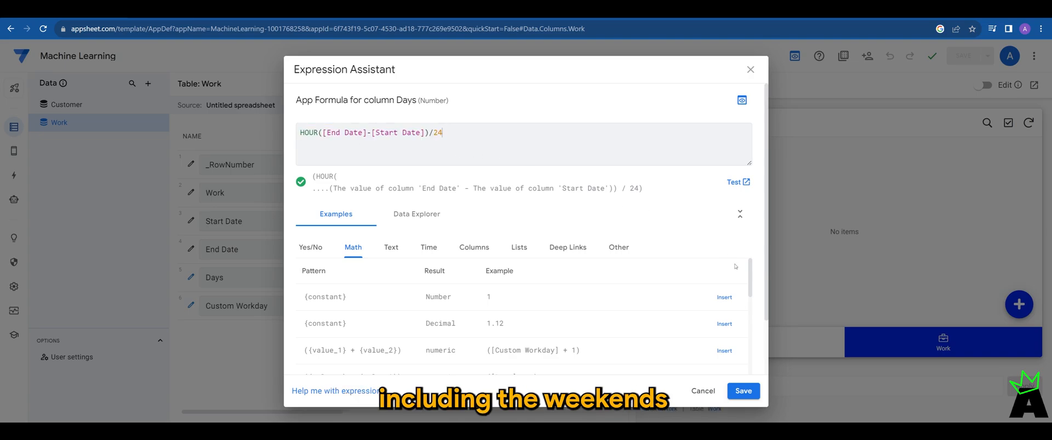
# Step: Finish reviewing the Days formula and switch to editing the Custom Workday formula
pyautogui.click(741, 391)
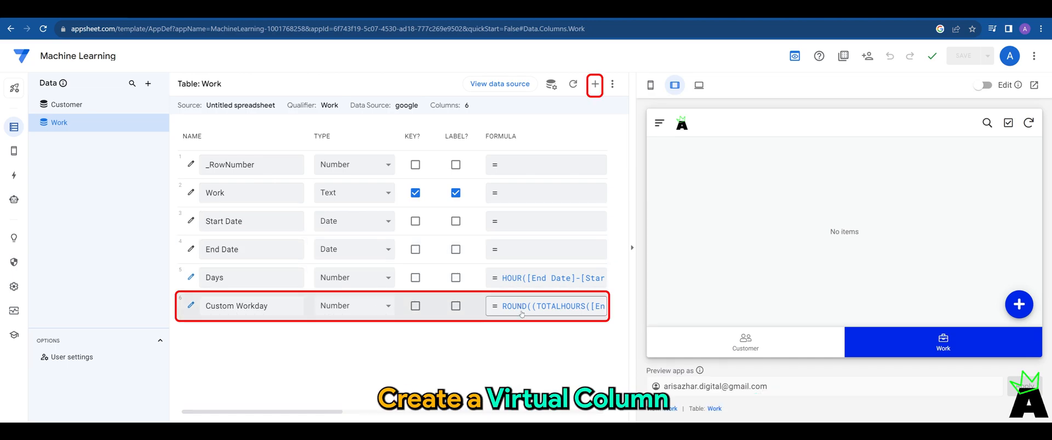
pyautogui.click(545, 307)
pyautogui.write('IFS(')
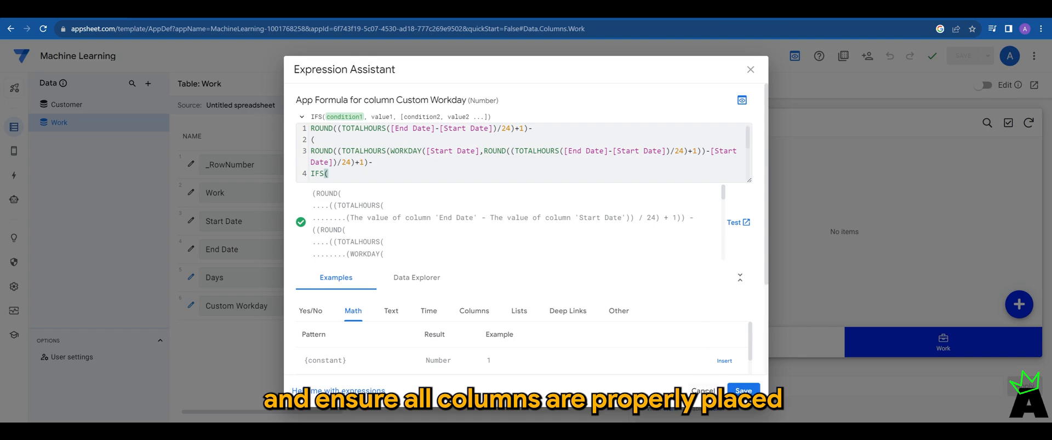
# Step: Close the Custom Workday expression and start a new Work record in the preview
pyautogui.click(743, 391)
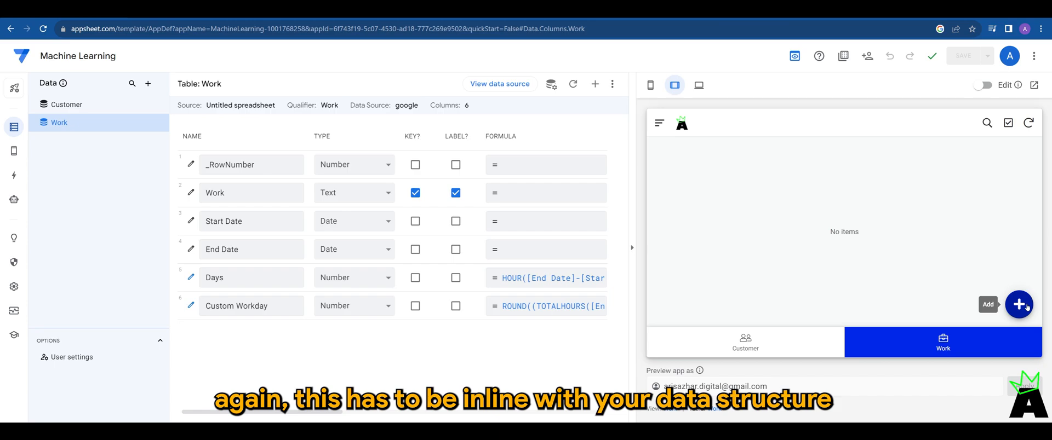
pyautogui.click(1018, 305)
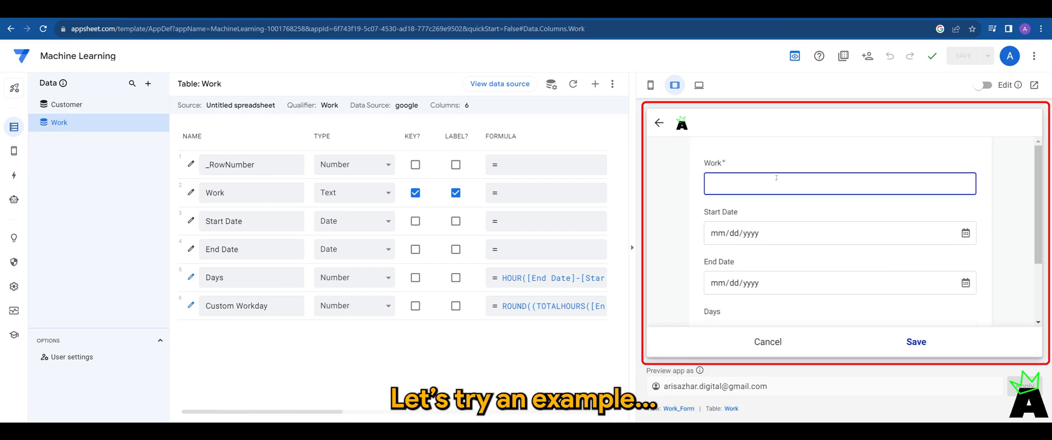
# Step: Fill the test Work entry: description 'Please subscribe to my channel. Thank you!', Start Date 09/04/2023, End Date 11/27/2023
pyautogui.write('Please subscribe to my c')
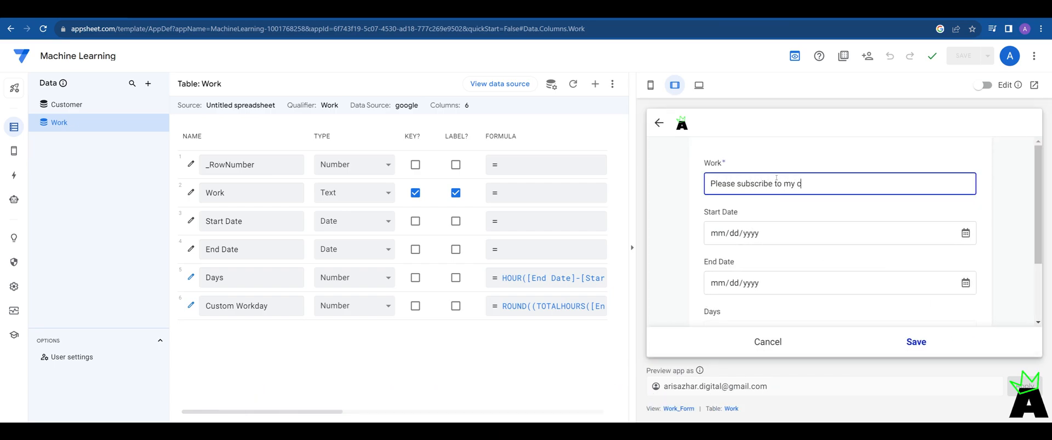
pyautogui.write('hannel. Thank you!')
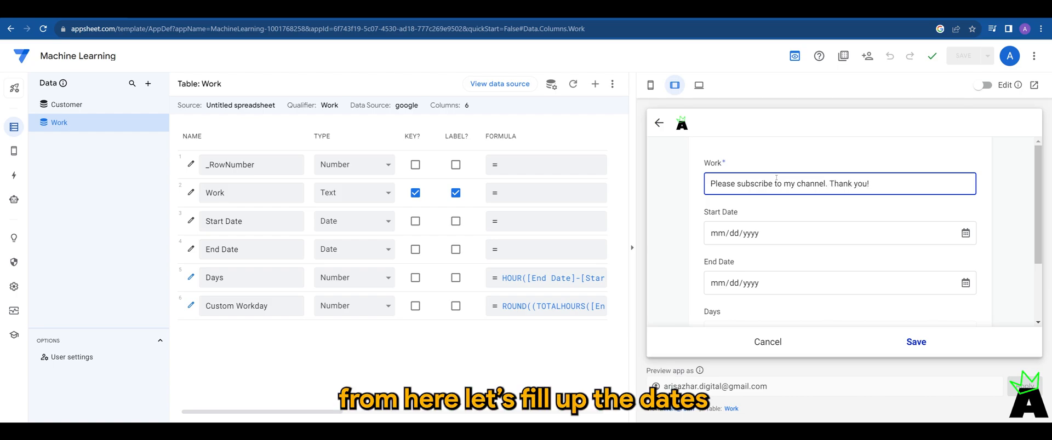
pyautogui.click(771, 234)
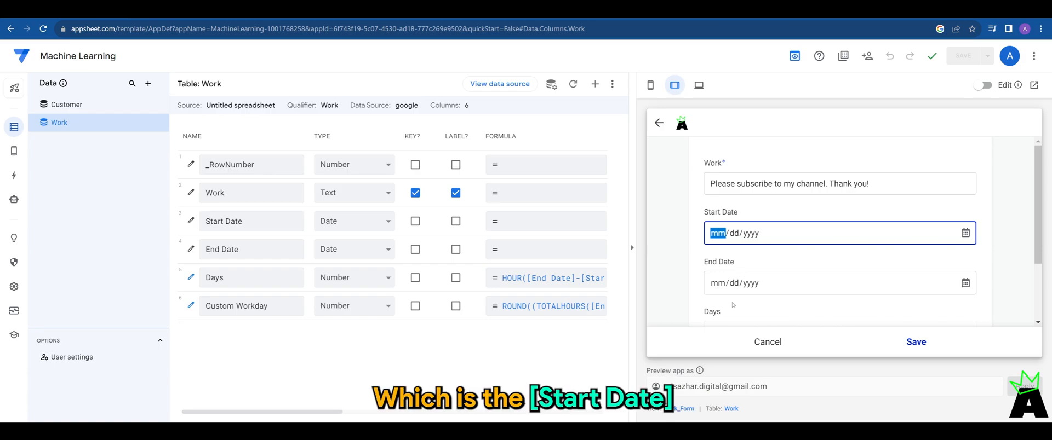
pyautogui.write('09/04/2023')
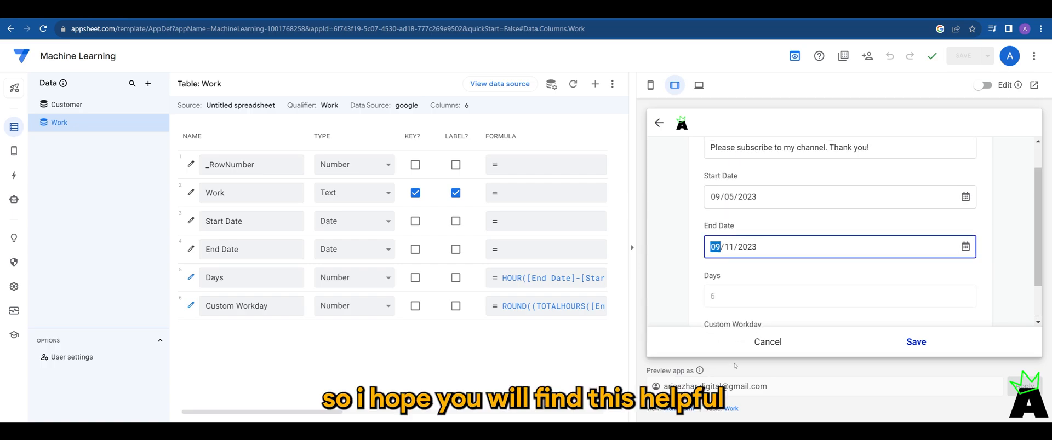
pyautogui.write('11/27/2023')
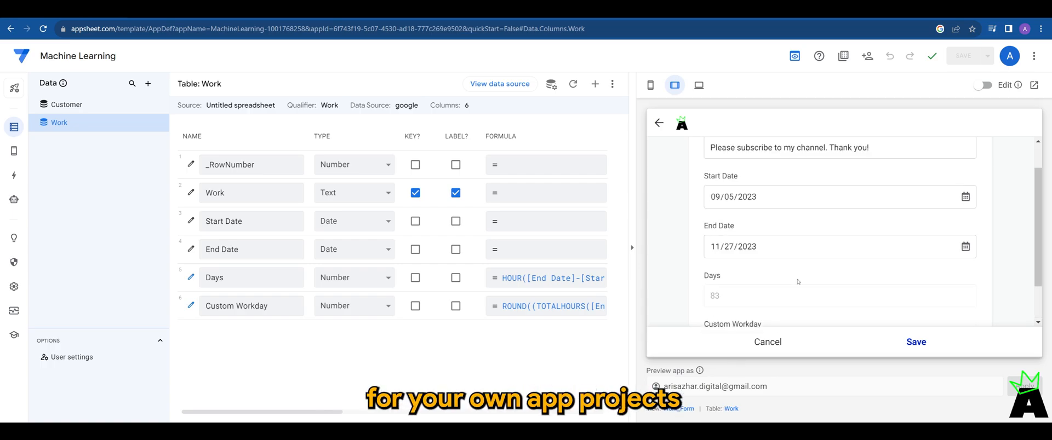